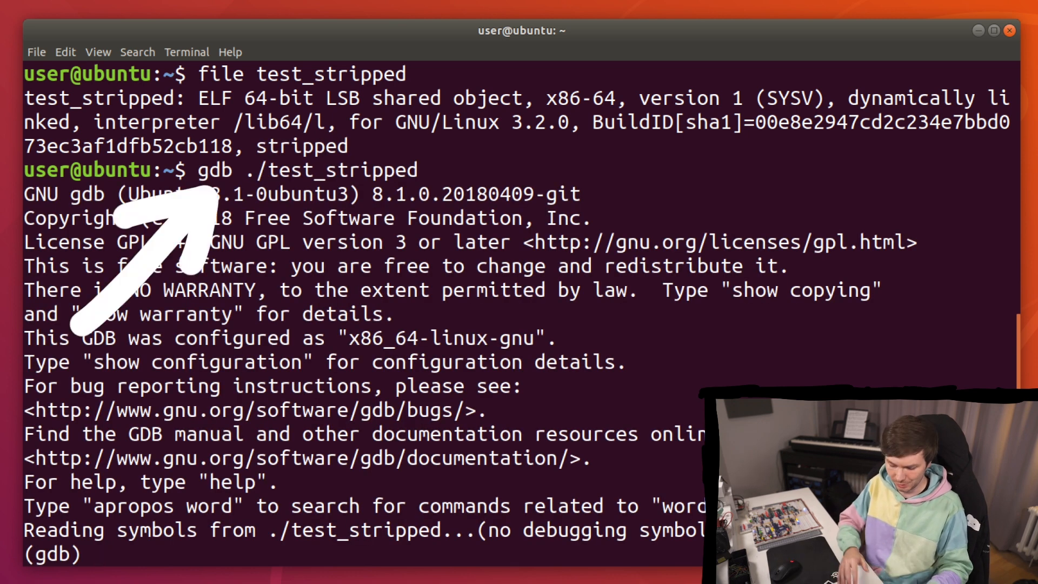
- Run 'disassemble main' at the gdb prompt on the stripped test binary
type("disassemble main")
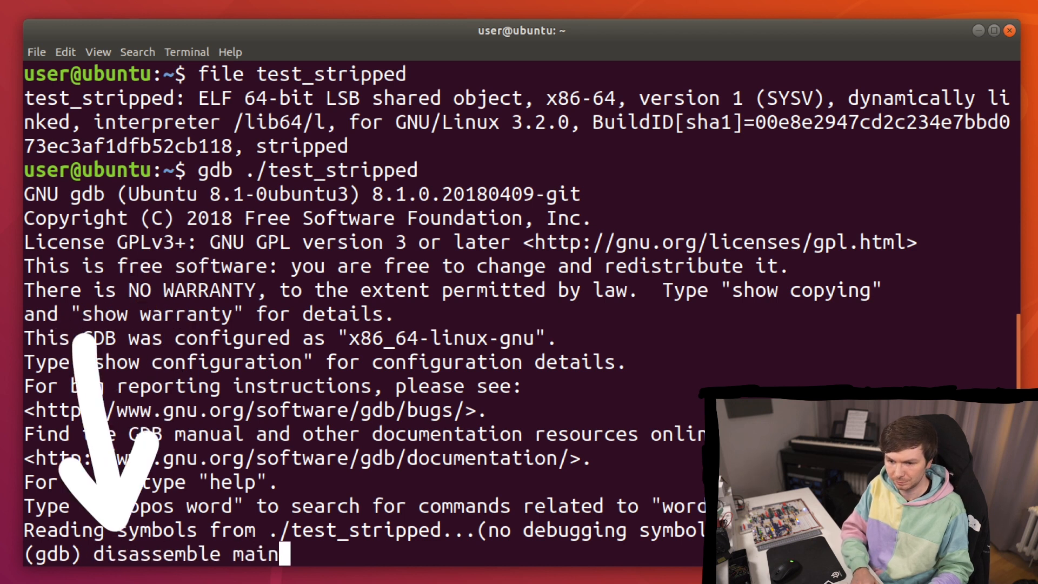
key("Return")
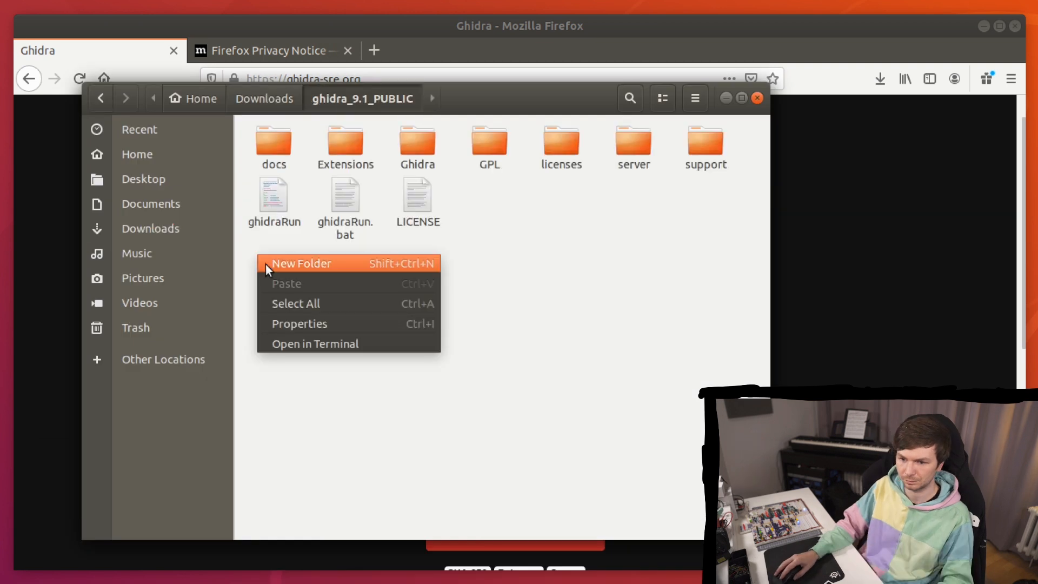
- Open a terminal in the ghidra_9.1_PUBLIC folder and run 'sudo apt install openjdk-11-jdk'
left_click(315, 344)
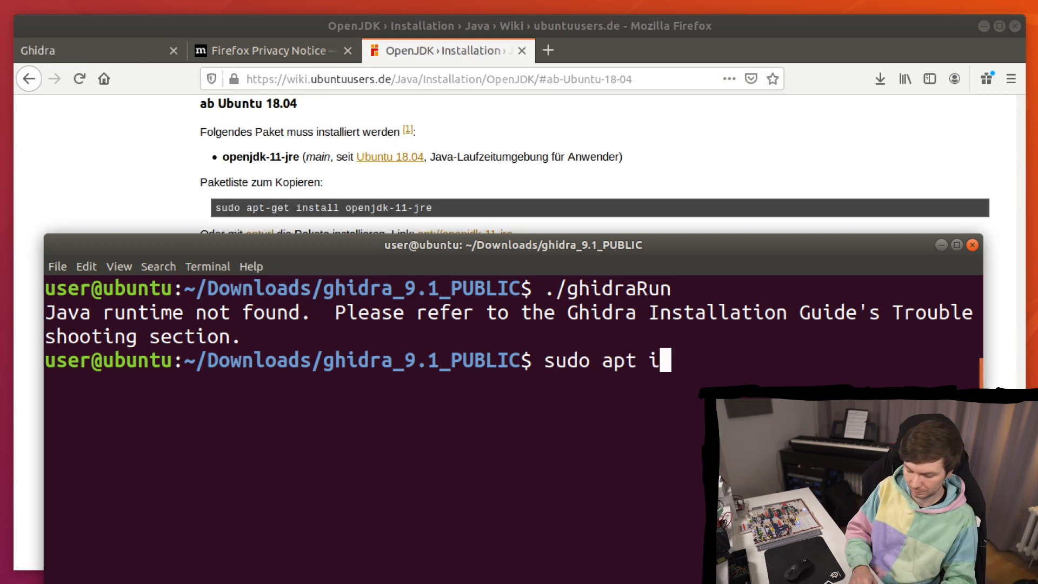
type("nstall openjdk-11-jdk")
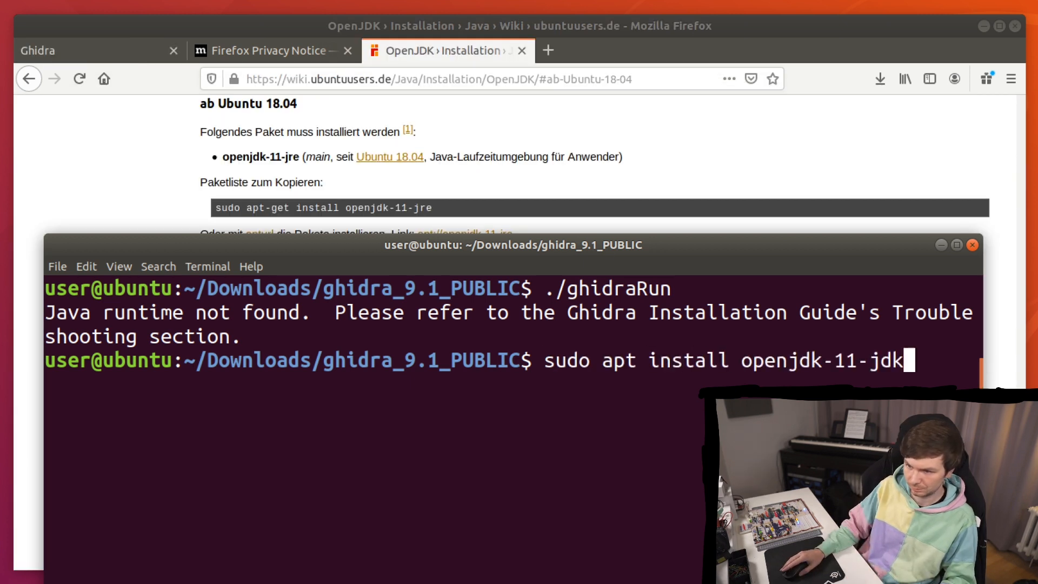
key("Return")
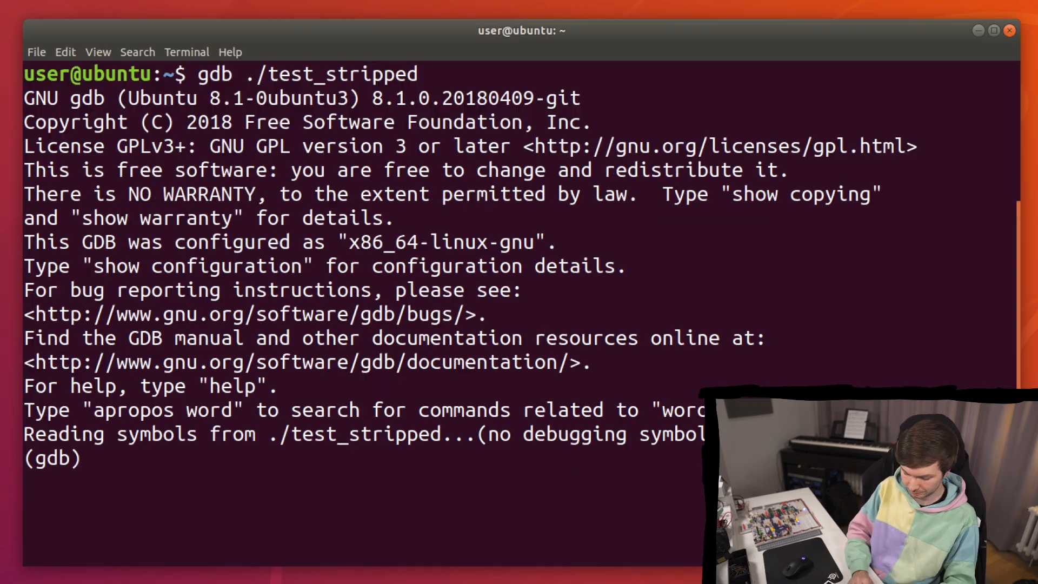
- Run 'info files' to find entry point 0x4f0, then try disassembling at that address
type("info files")
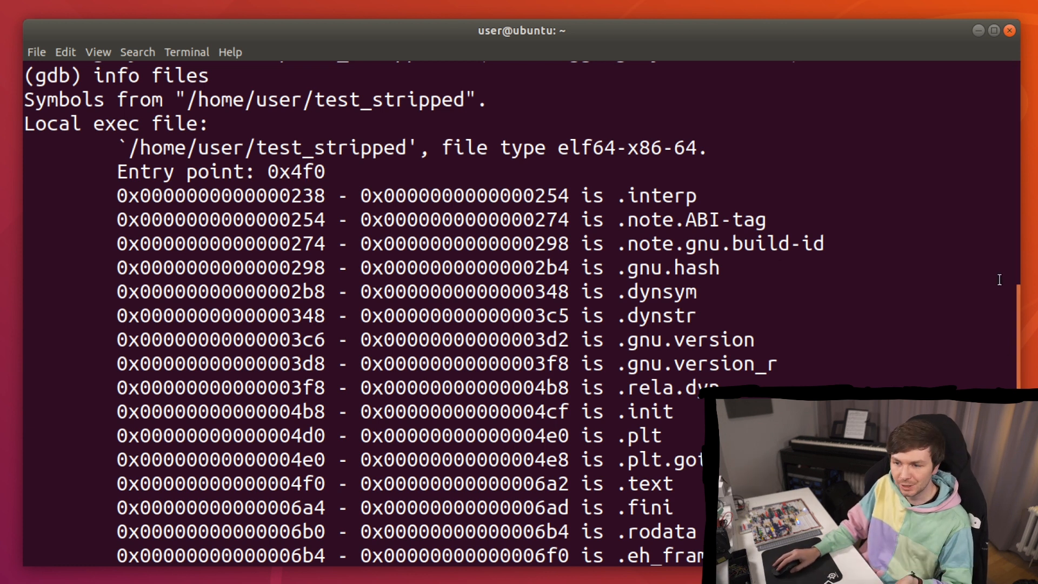
key("Return")
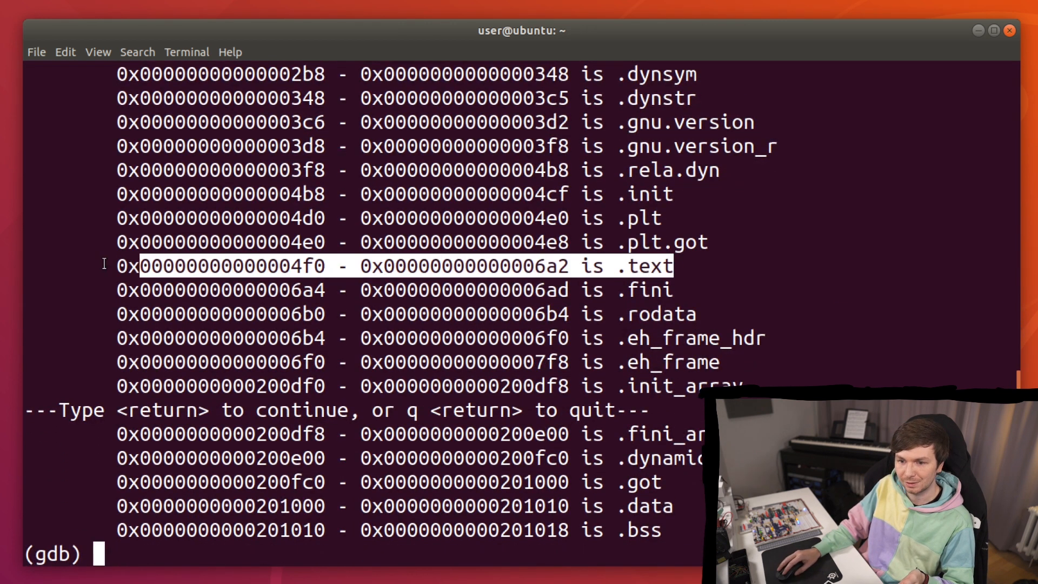
mouse_move(122, 265)
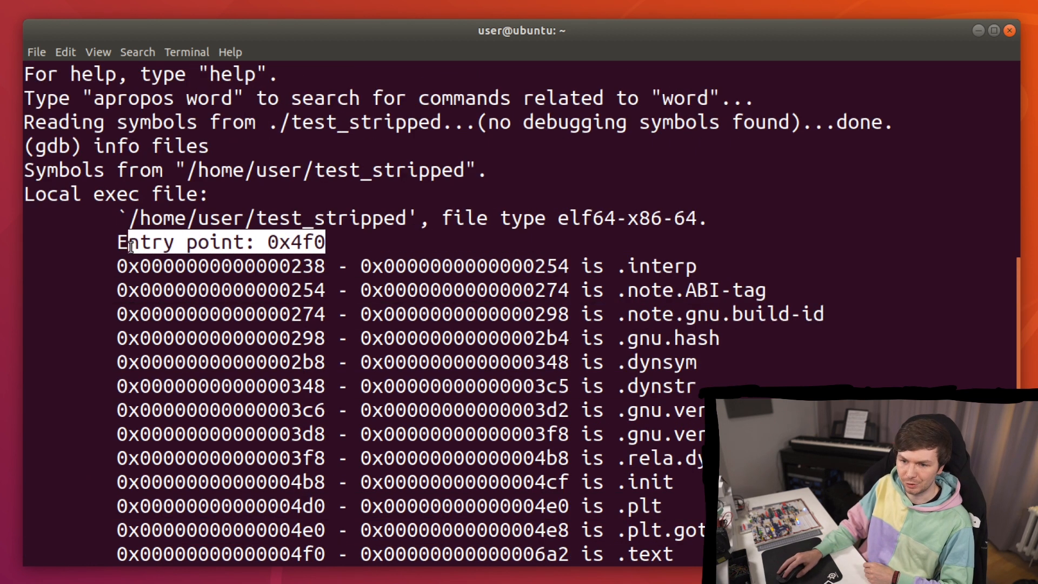
key("Return")
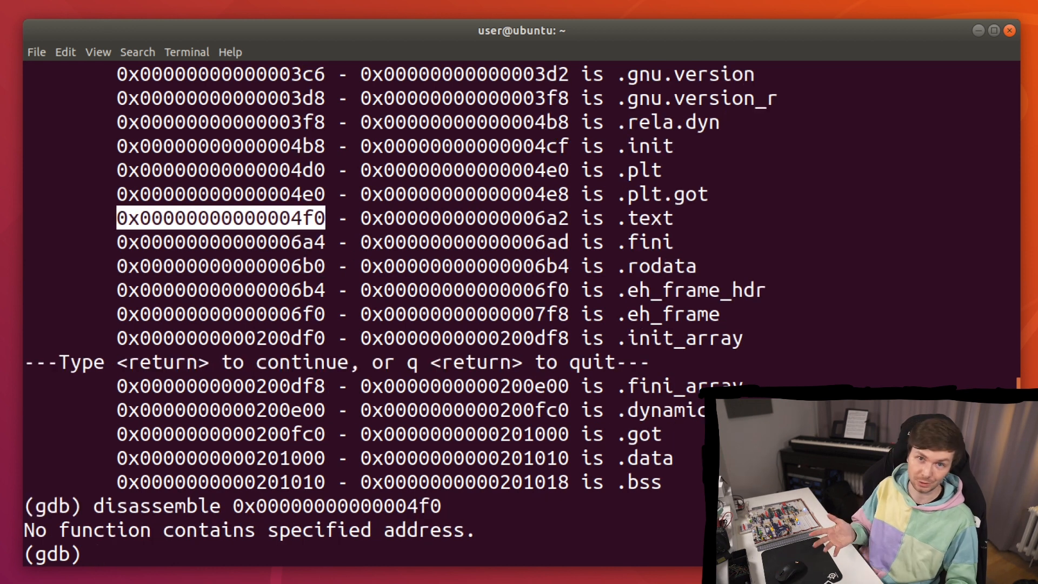
- Examine 20 instructions at 0x4f0 with x/20i and set the disassembly flavor to Intel
type("x/20i 0x00000000000004f0")
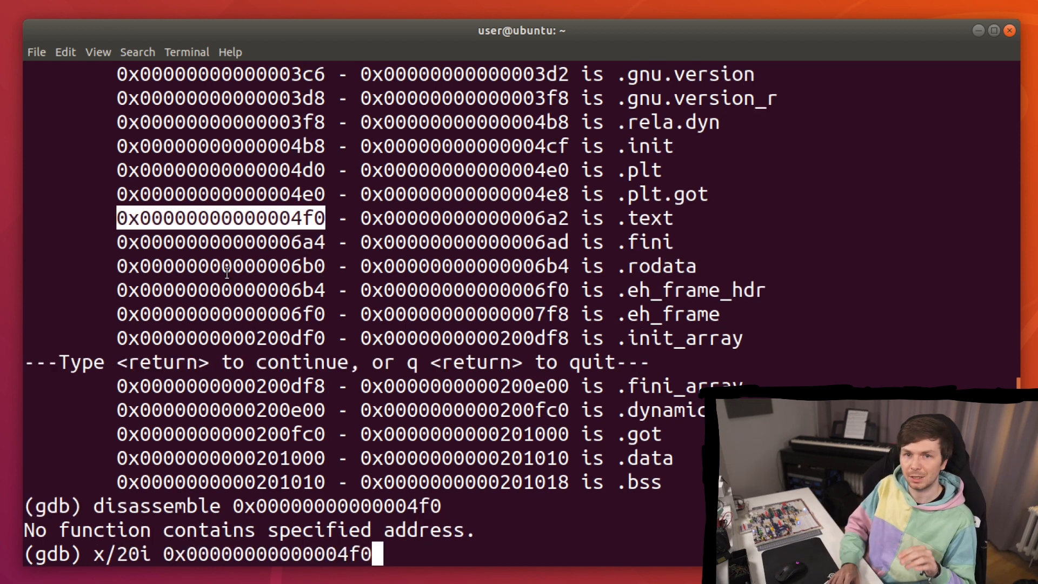
key("Return")
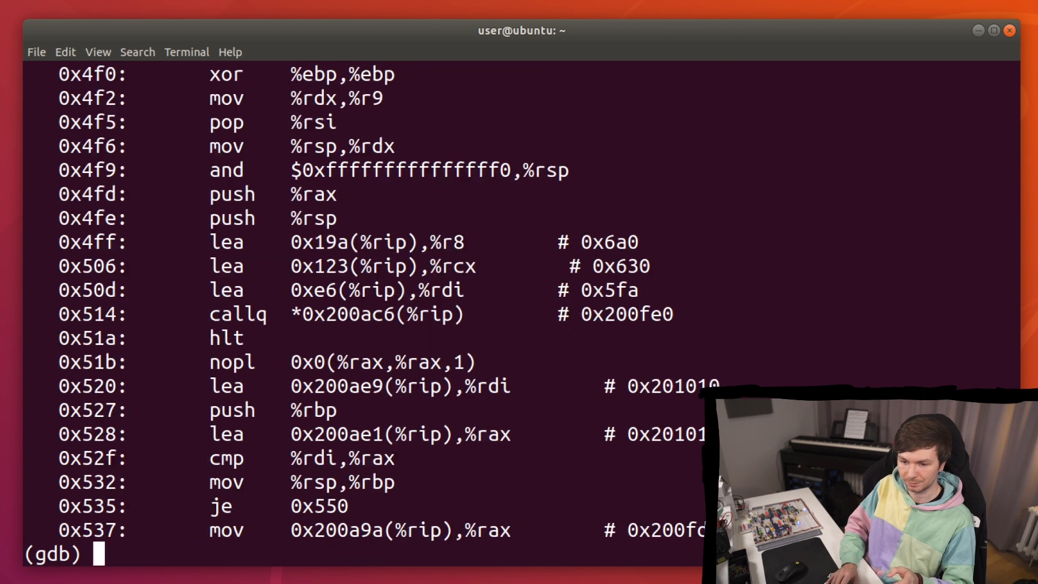
type("set disassembly-flavor intel")
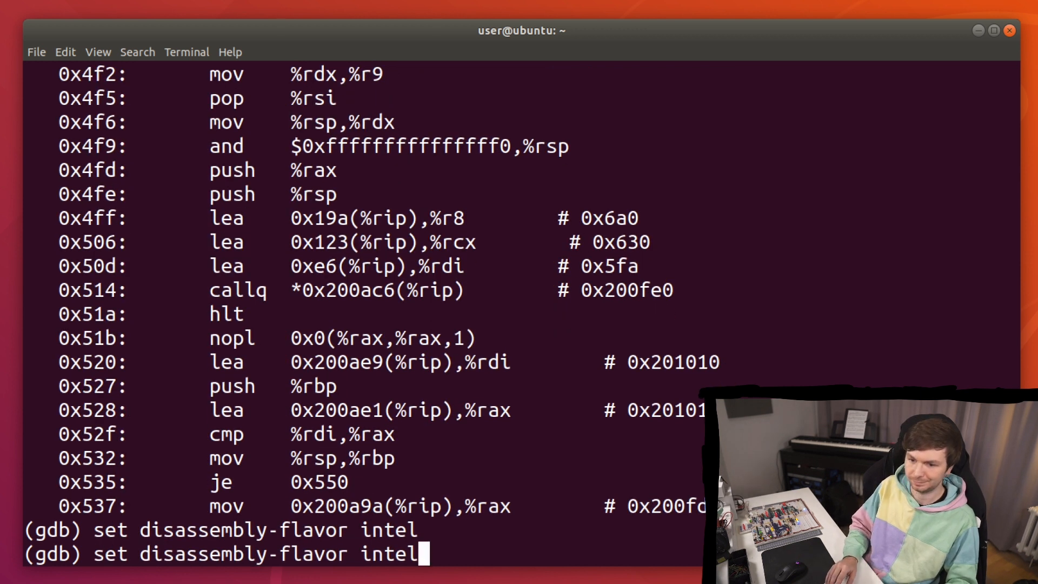
key("Return")
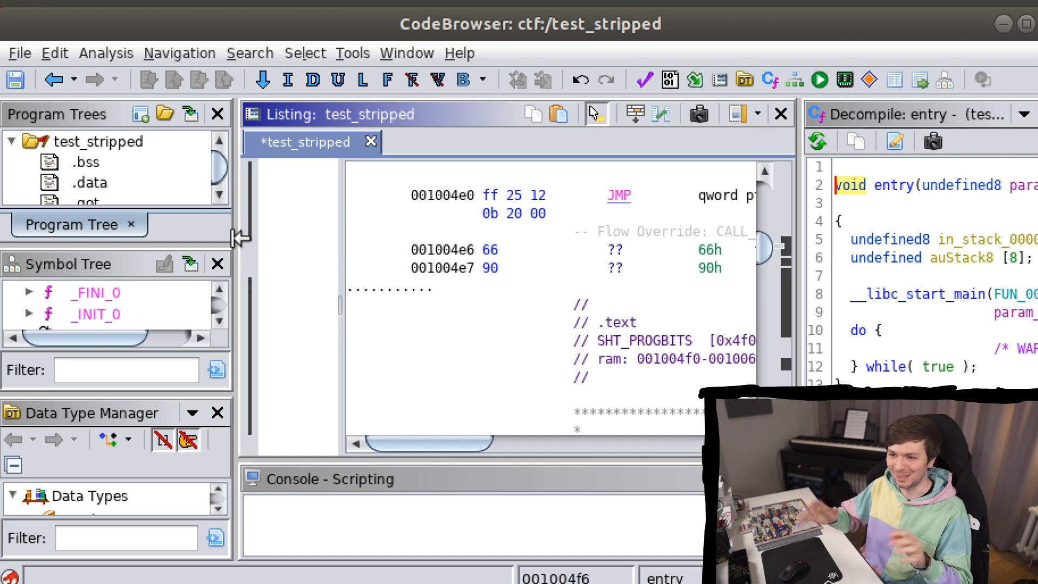
mouse_move(218, 327)
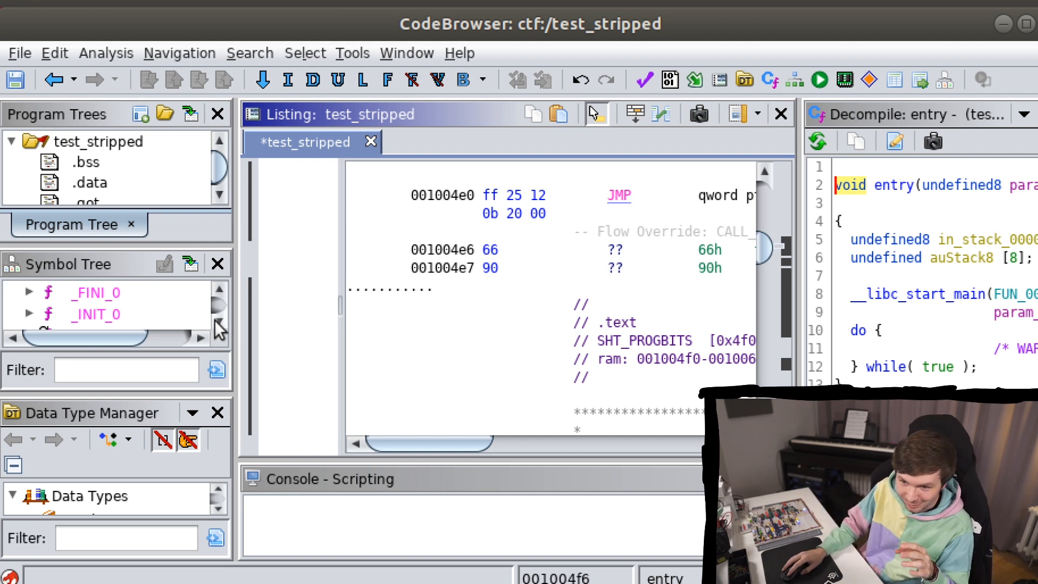
- Select Ghidra's entry function and scroll to LEA RDI,[FUN_001005fa] and CALL __libc_start_main
left_click(88, 292)
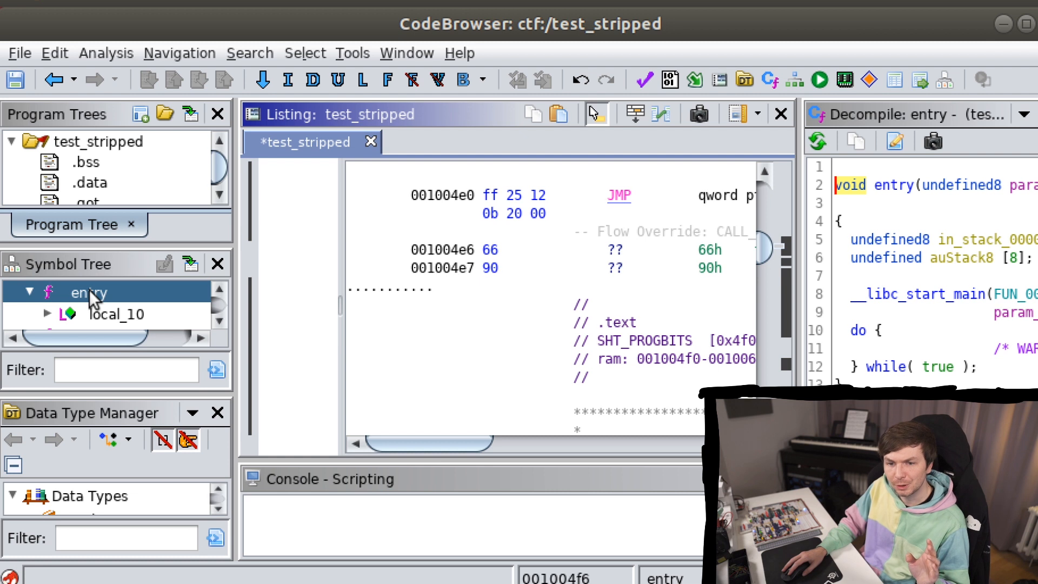
mouse_move(88, 292)
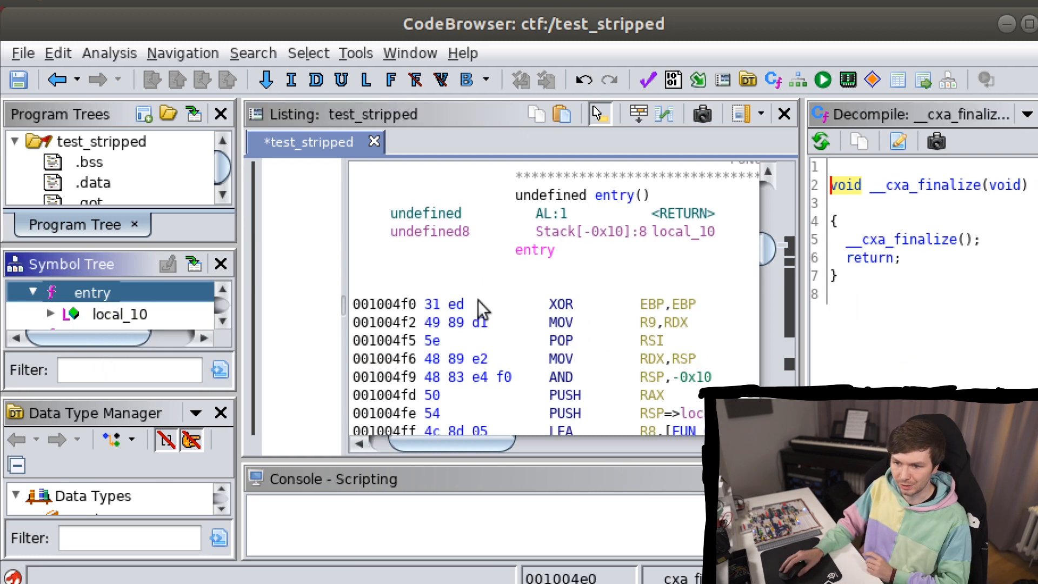
left_click(391, 304)
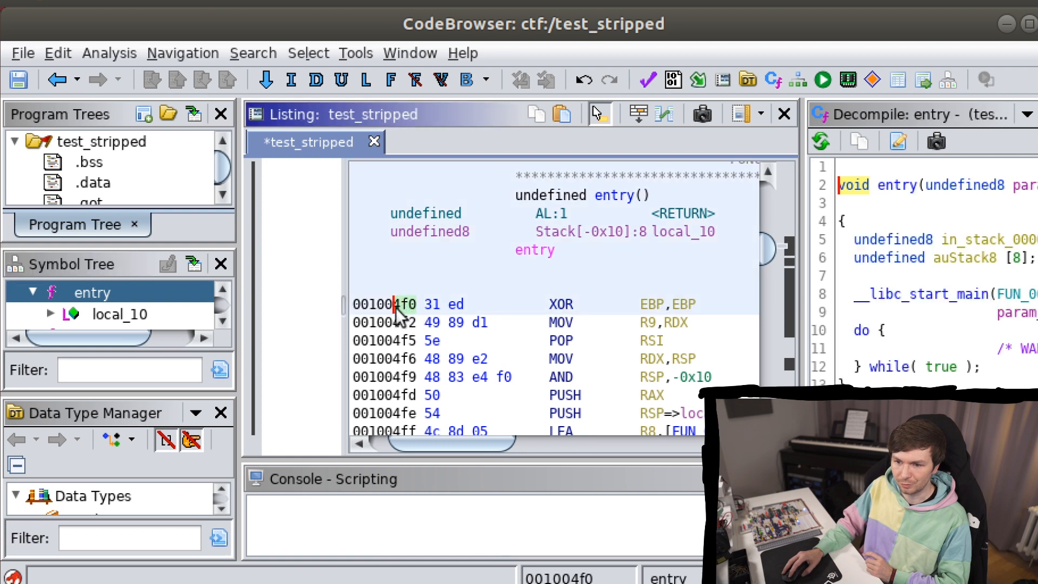
mouse_move(378, 311)
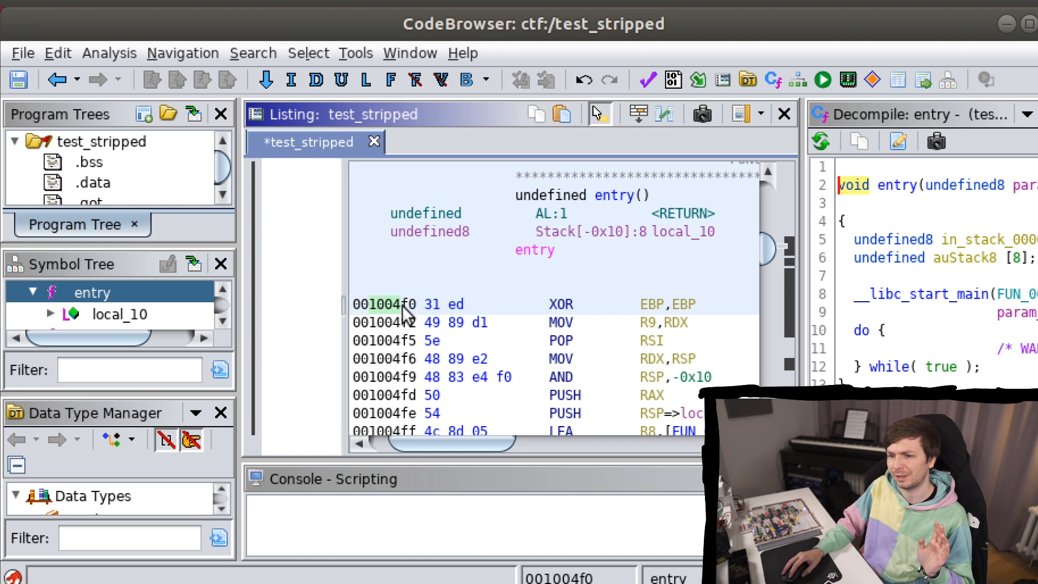
mouse_move(420, 319)
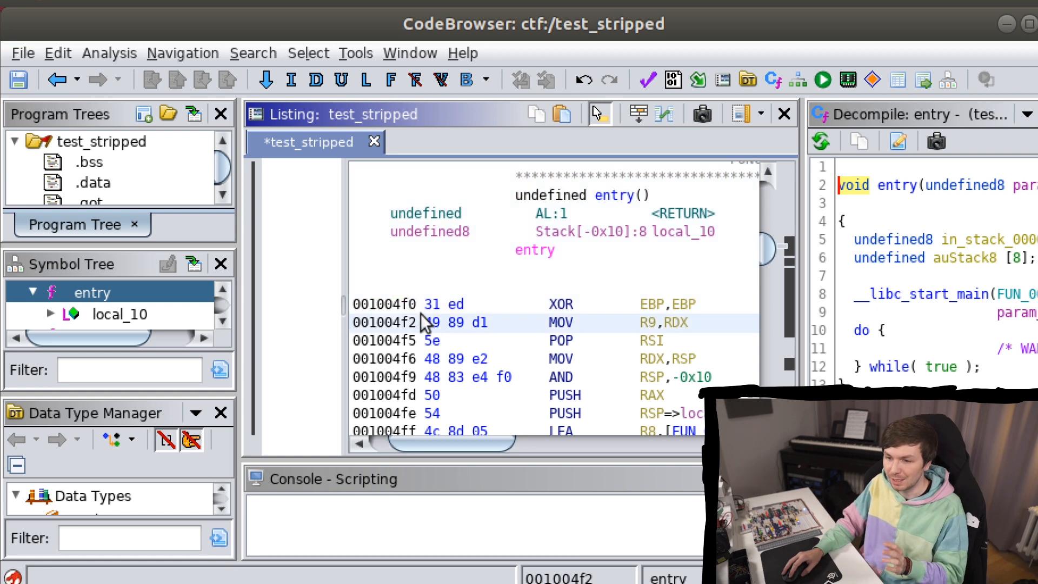
left_click(384, 304)
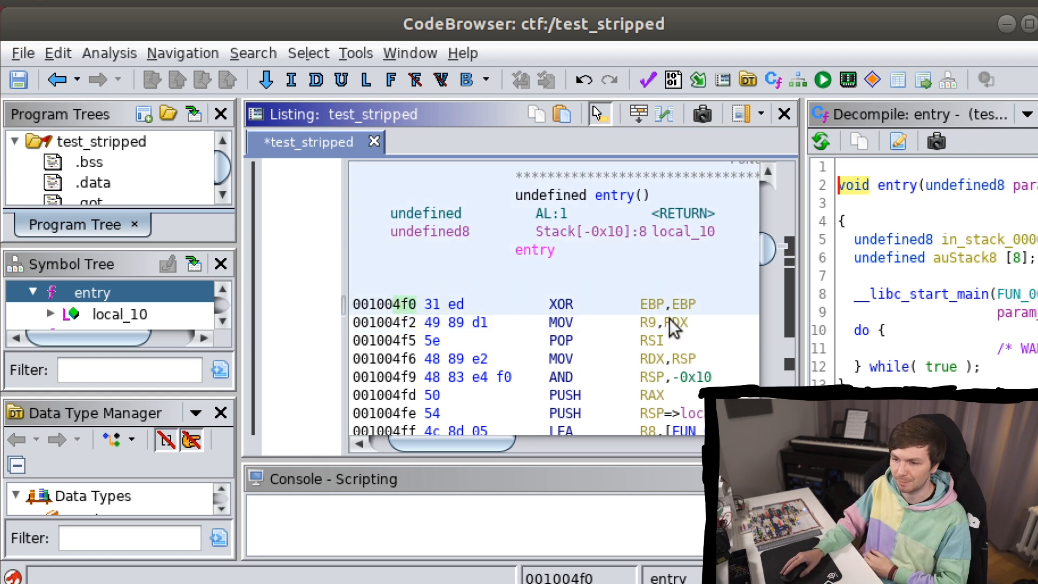
scroll("down", 3)
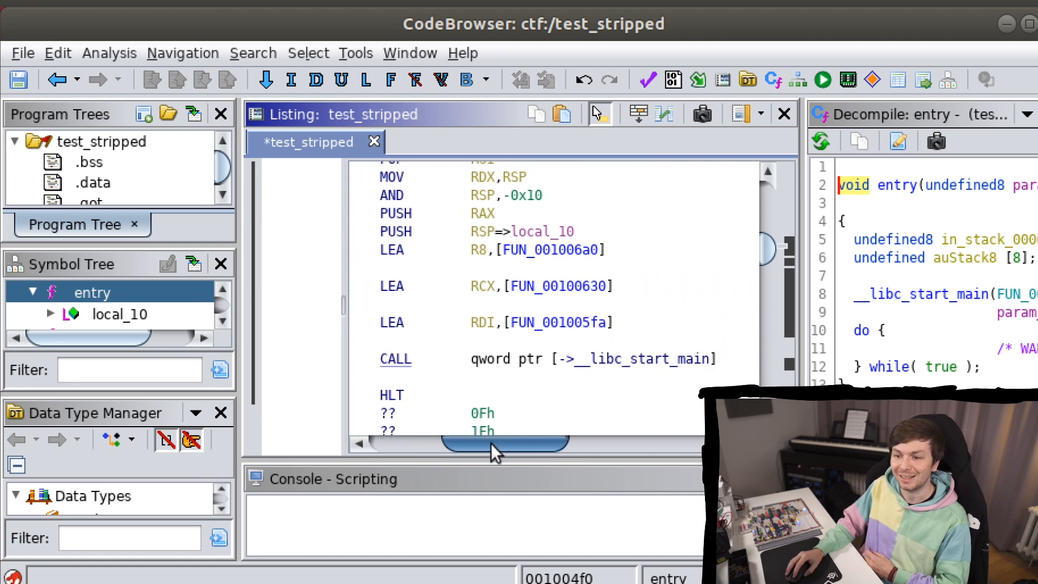
mouse_move(610, 371)
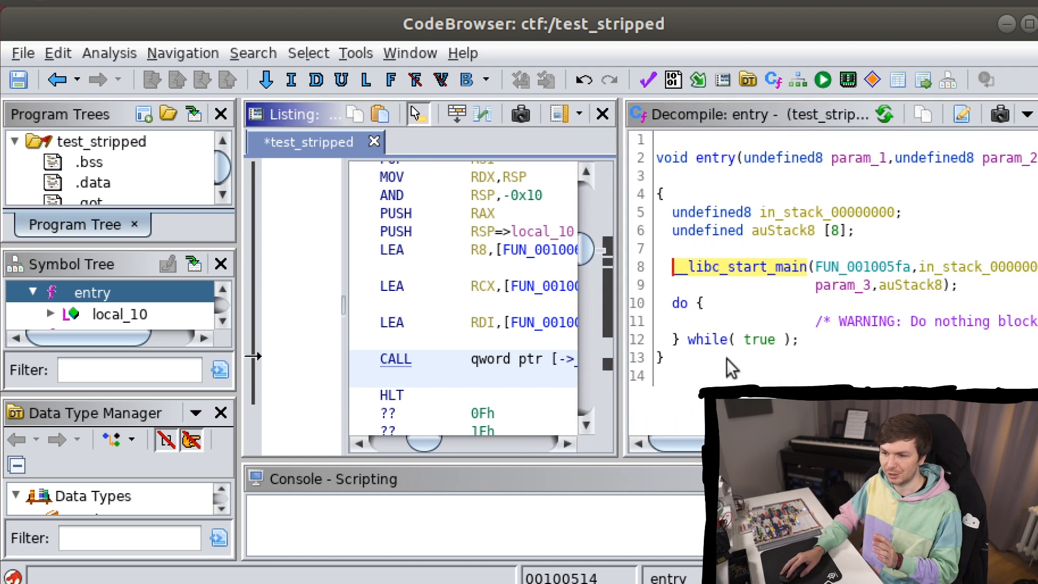
scroll("right", 3)
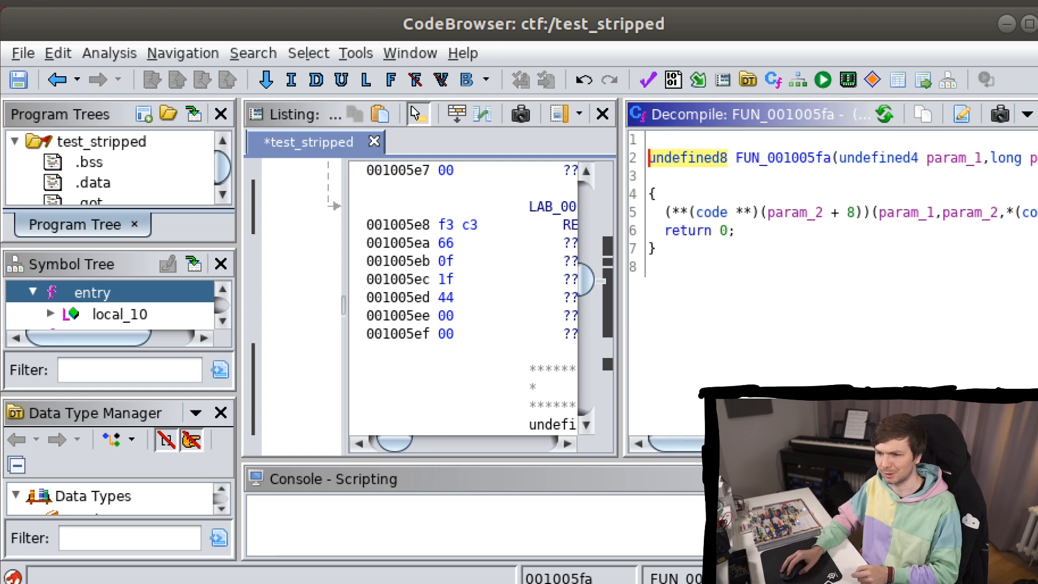
mouse_move(746, 276)
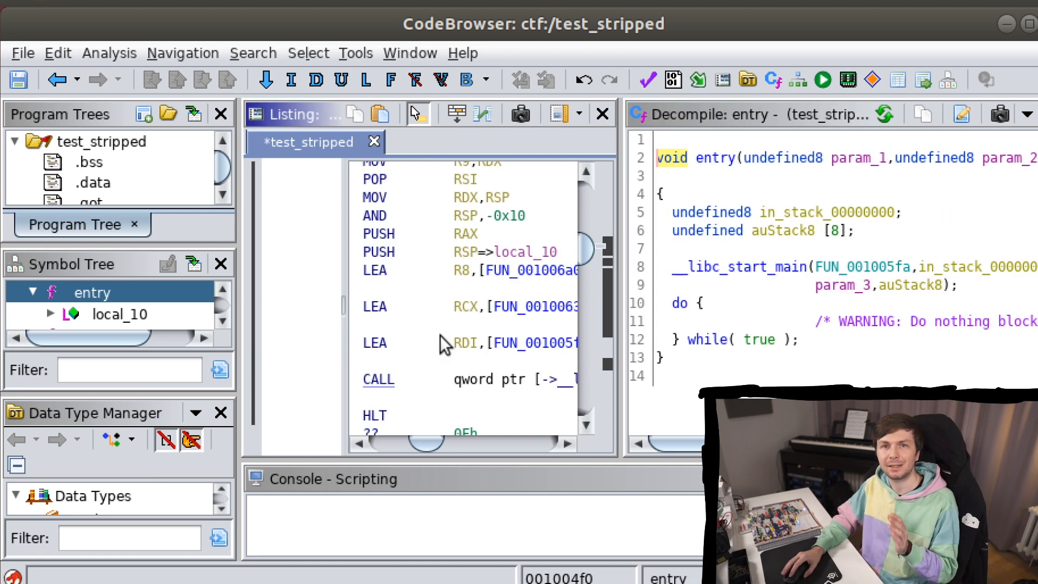
mouse_move(472, 352)
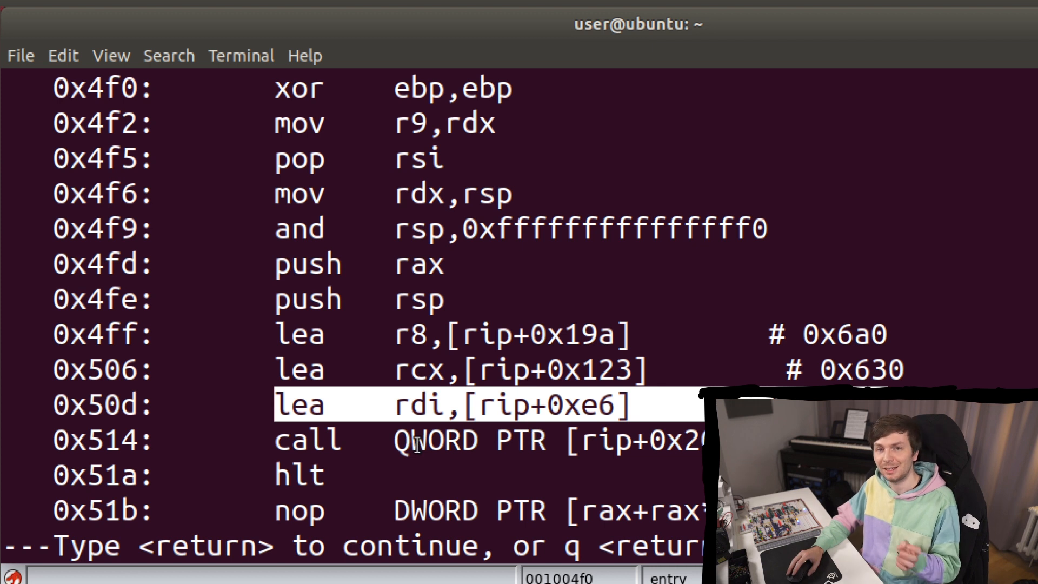
- Quit the paged entry disassembly and examine five instructions with x/5i
key("q")
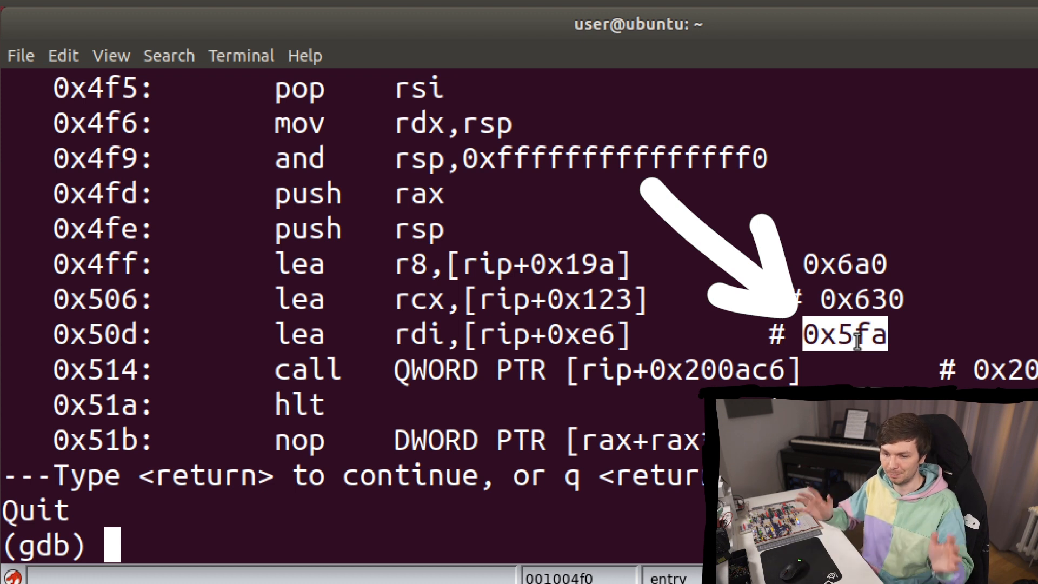
type("x/5i")
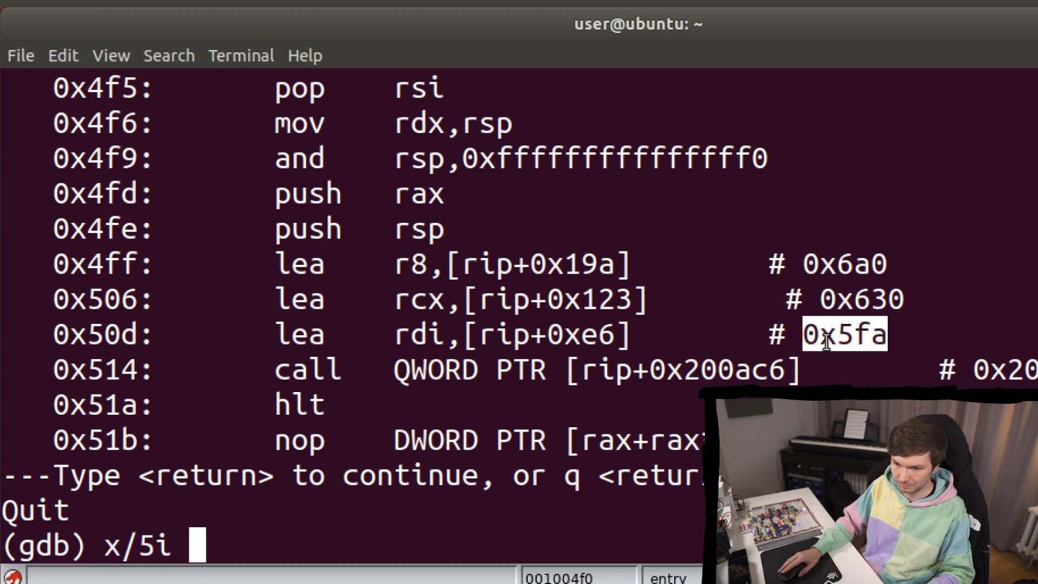
key("Return")
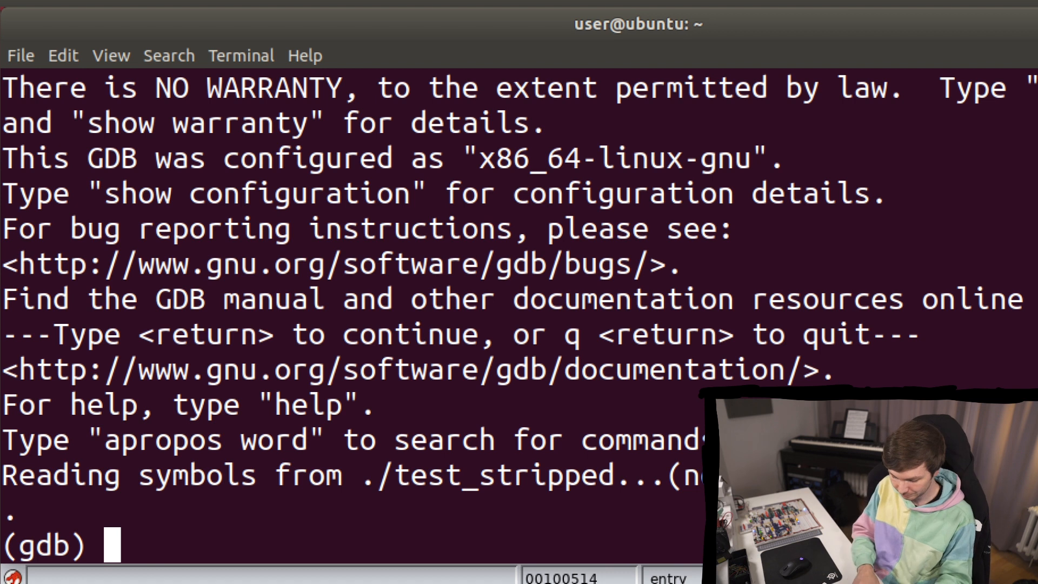
- Break on __libc_start_main, run until it stops, and highlight 5fa in main's address
type("break __lib")
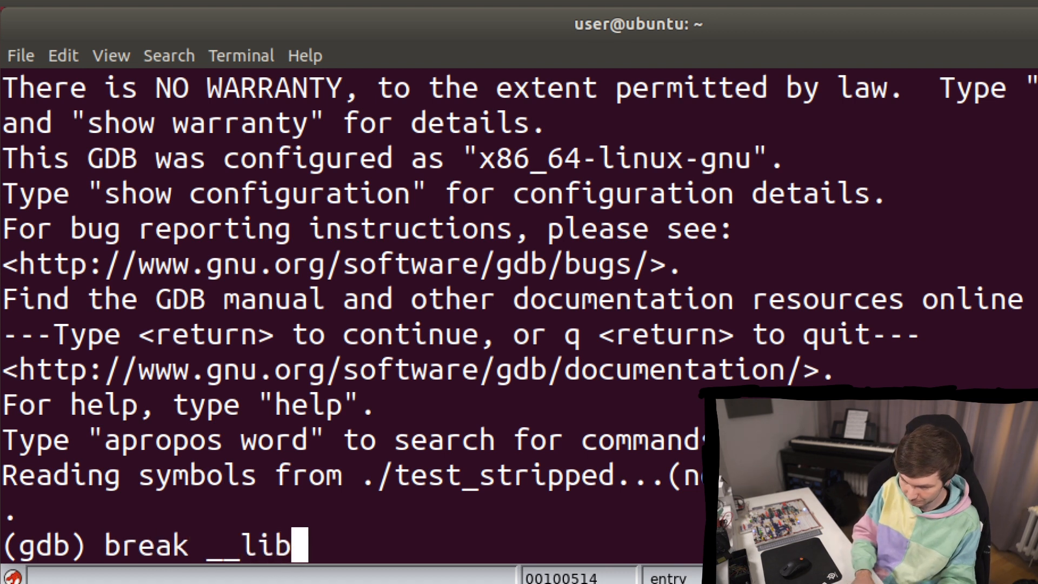
type("c_start_main")
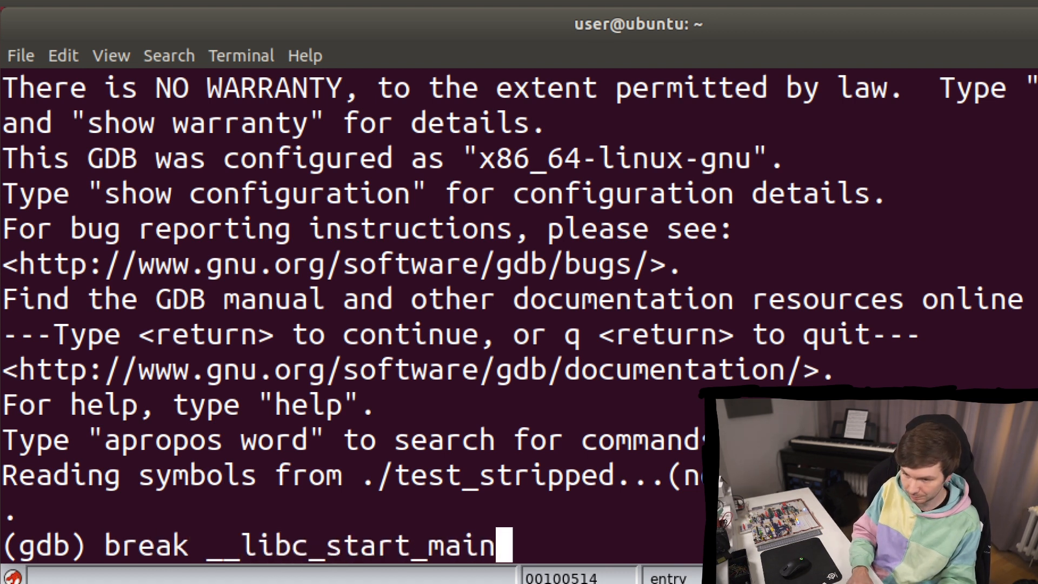
key("Return")
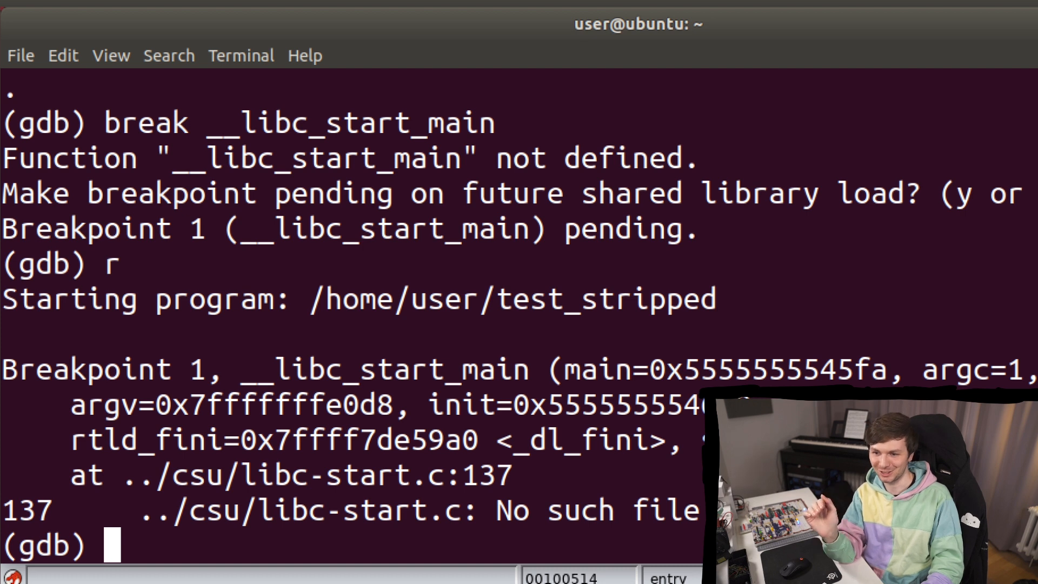
double_click(596, 369)
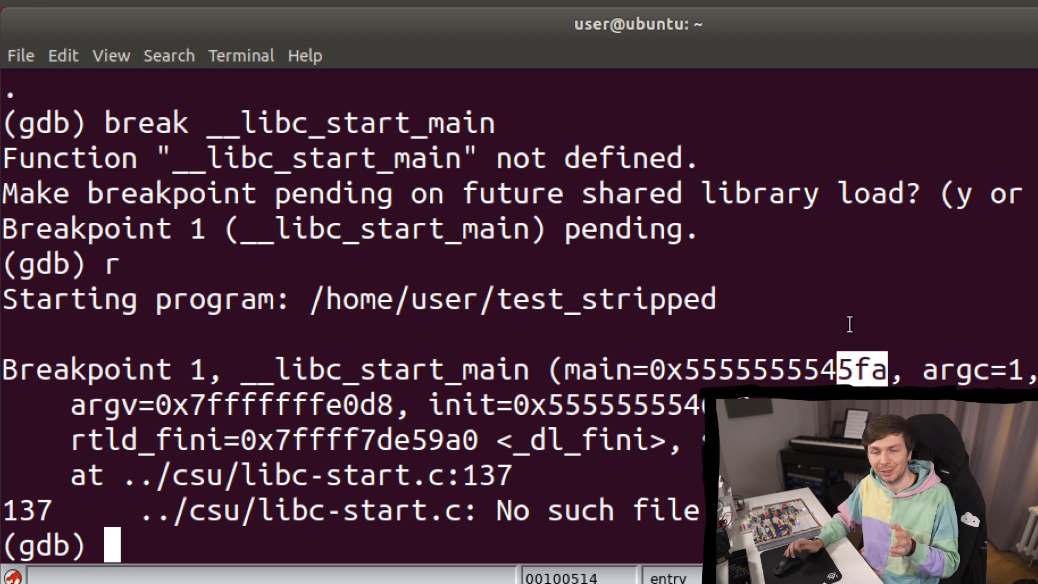
mouse_move(833, 356)
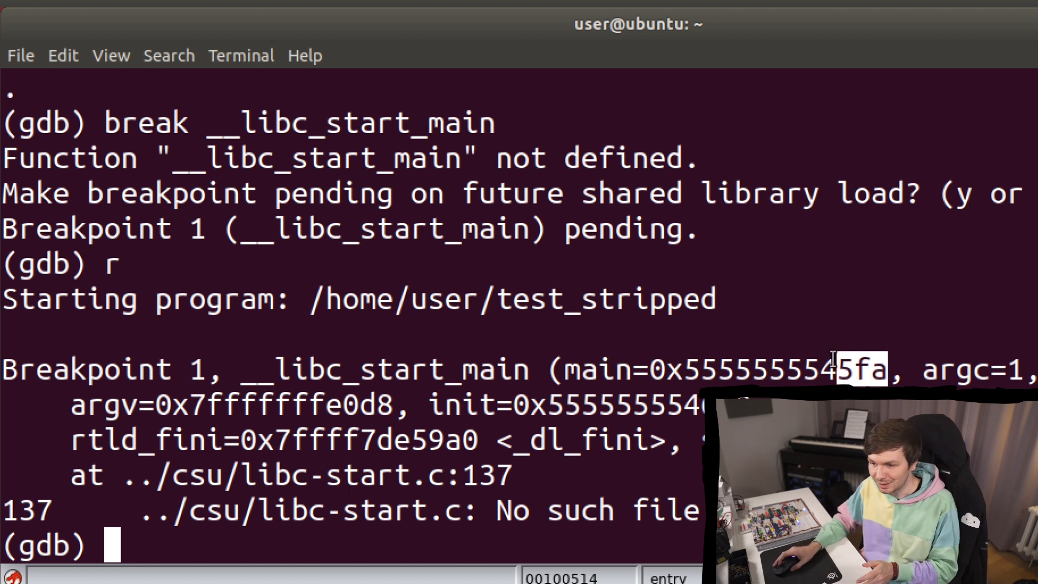